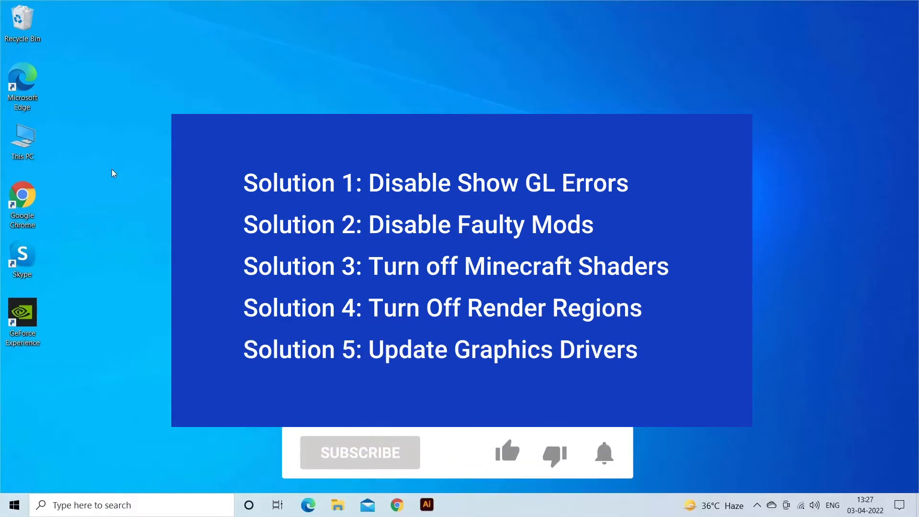
Step: Reach Video Settings > Other from the game menu so Show GL Errors reads OFF
{"action": "left_click", "coordinate": [360, 452]}
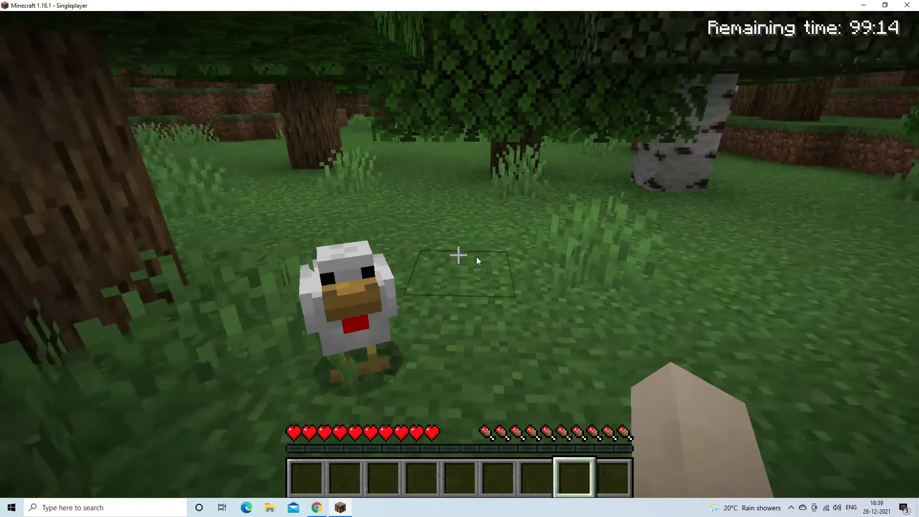
{"action": "key", "text": "Escape"}
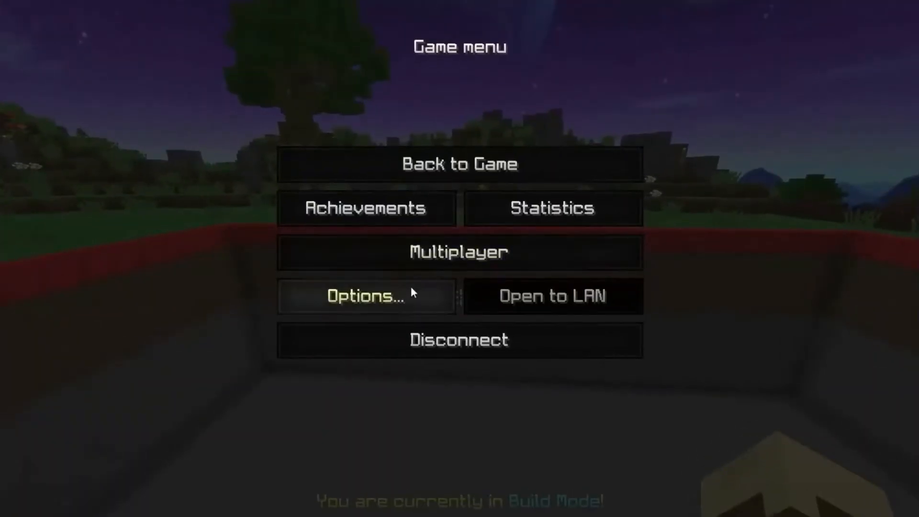
{"action": "left_click", "coordinate": [366, 296]}
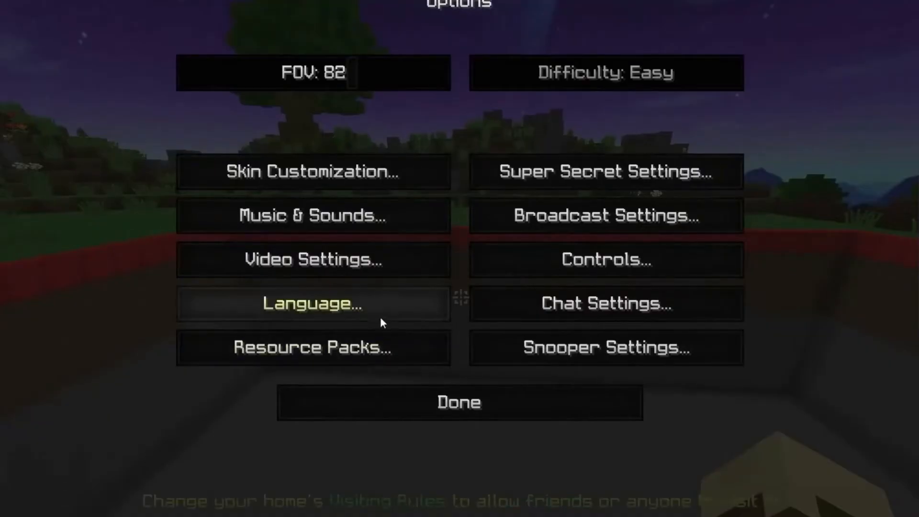
{"action": "left_click", "coordinate": [312, 259]}
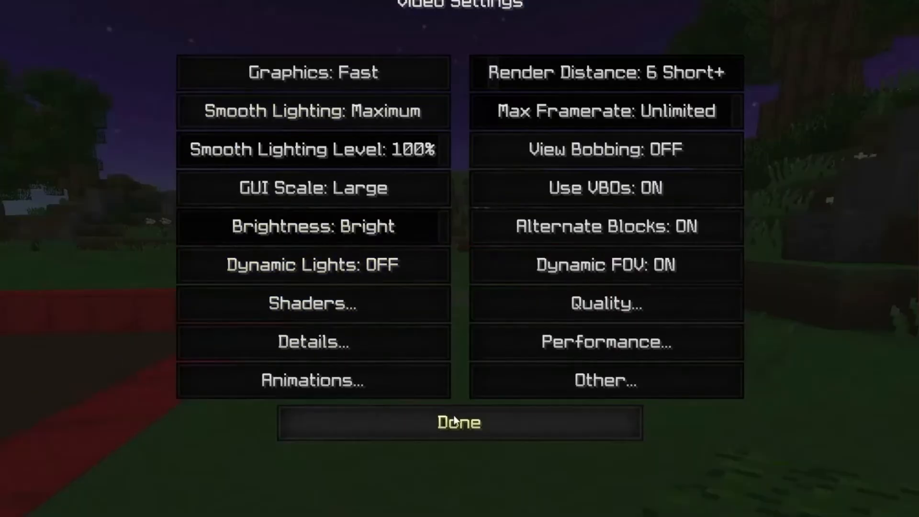
{"action": "left_click", "coordinate": [606, 380]}
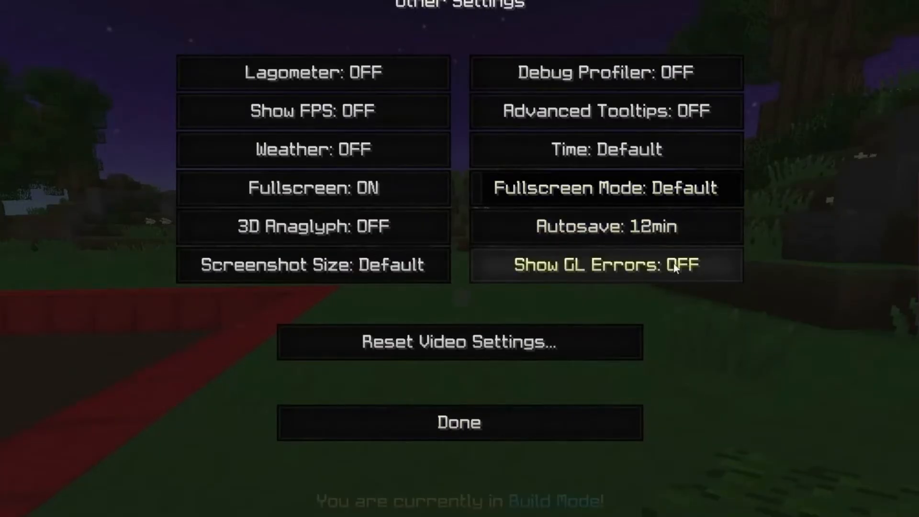
{"action": "mouse_move", "coordinate": [562, 414]}
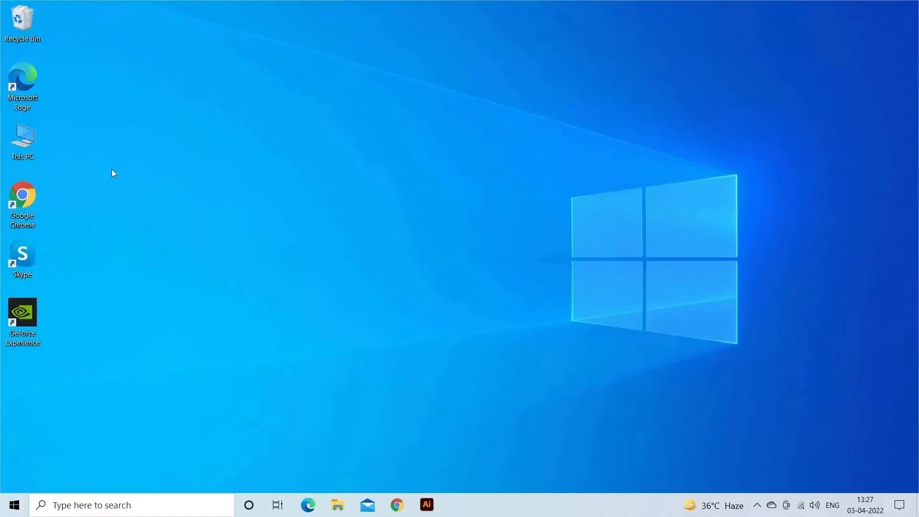
Step: Run %appdata% from the Run dialog to open the AppData Roaming folder
{"action": "key", "text": "Win+r"}
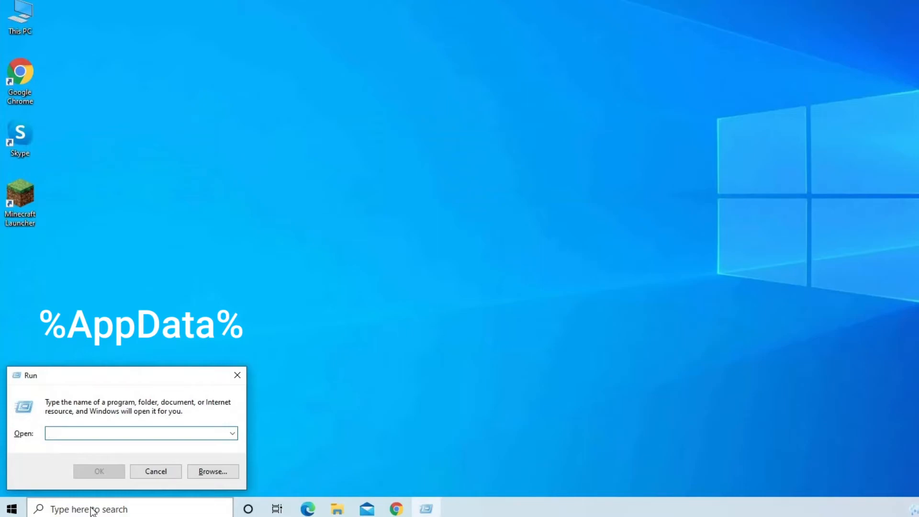
{"action": "type", "text": "%appd"}
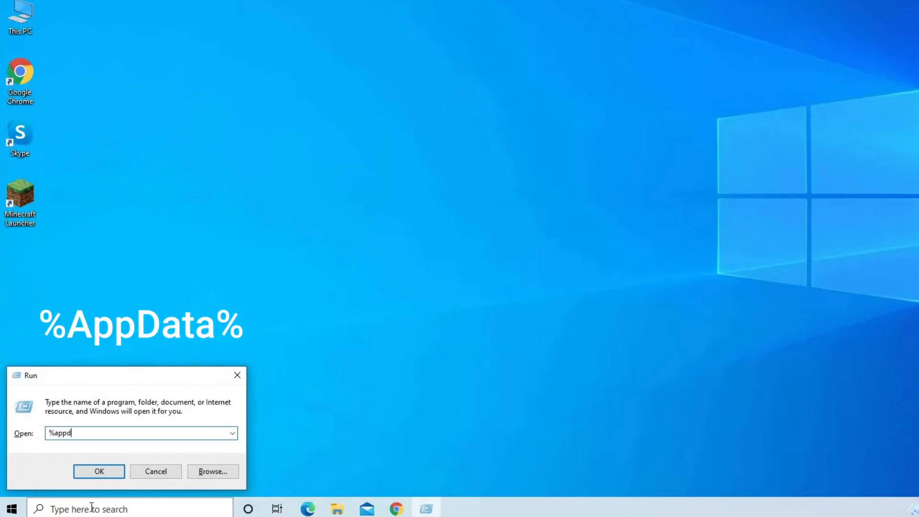
{"action": "left_click", "coordinate": [98, 471]}
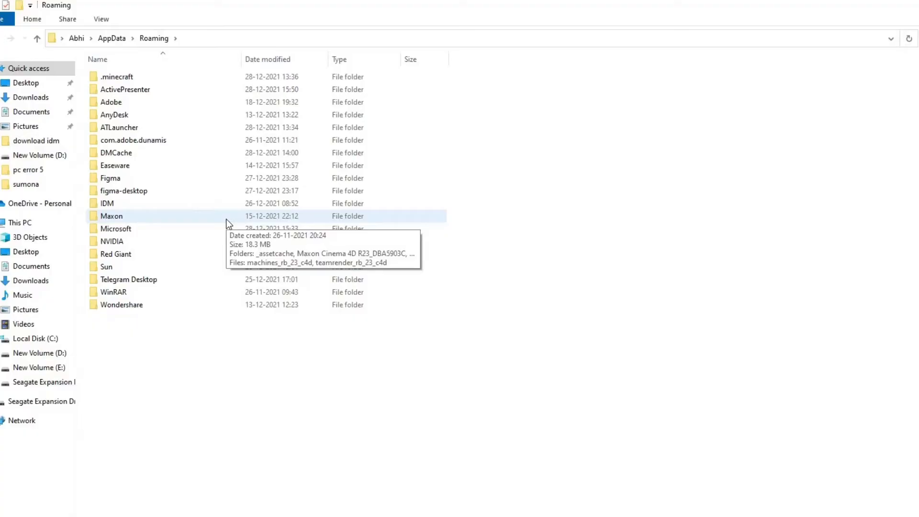
Step: Go into the .minecraft folder and its empty Mods folder
{"action": "double_click", "coordinate": [117, 77]}
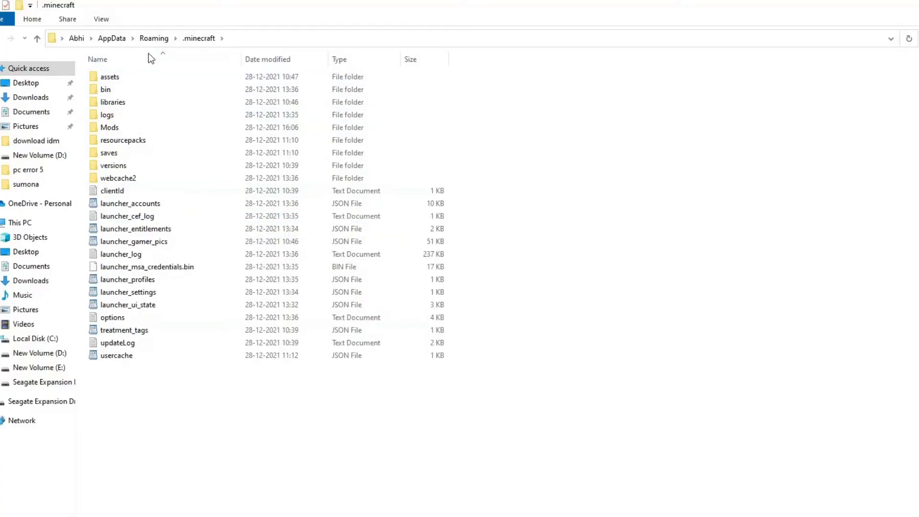
{"action": "mouse_move", "coordinate": [168, 129]}
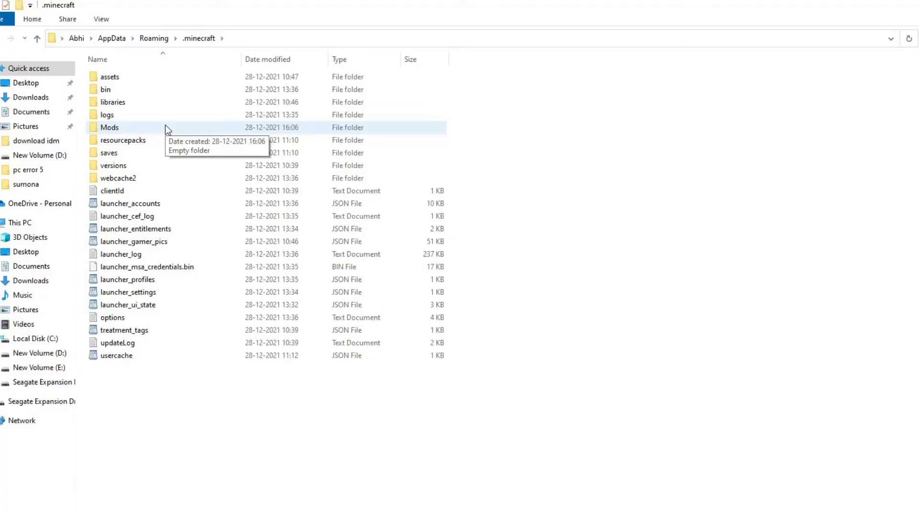
{"action": "double_click", "coordinate": [109, 128]}
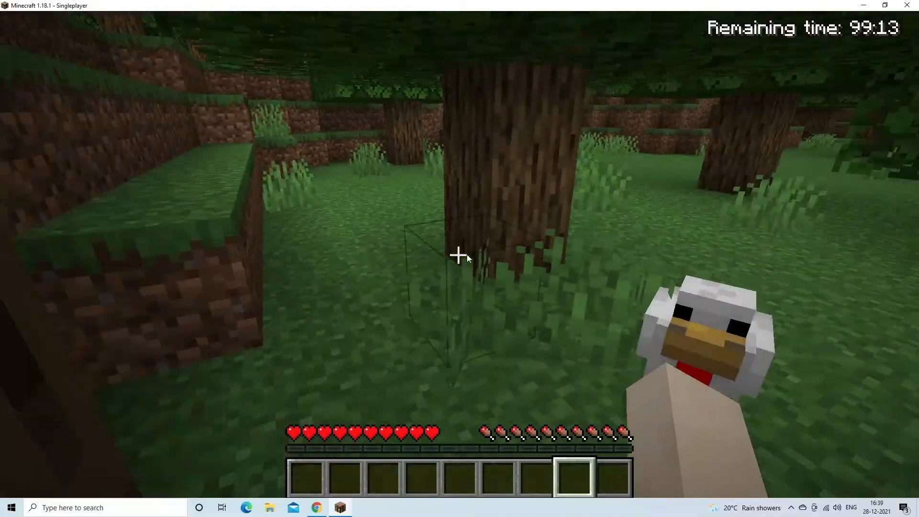
Step: Set the Shaders selection to OFF in the video settings
{"action": "key", "text": "Escape"}
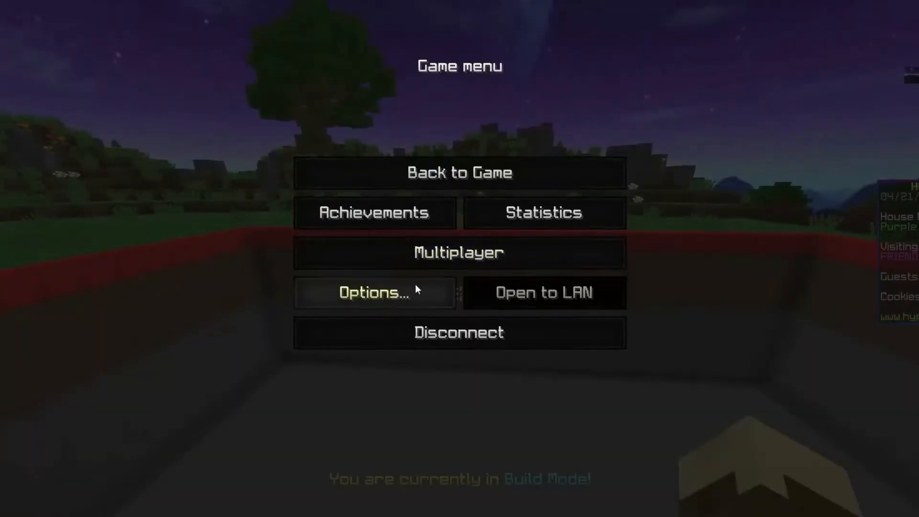
{"action": "left_click", "coordinate": [374, 293]}
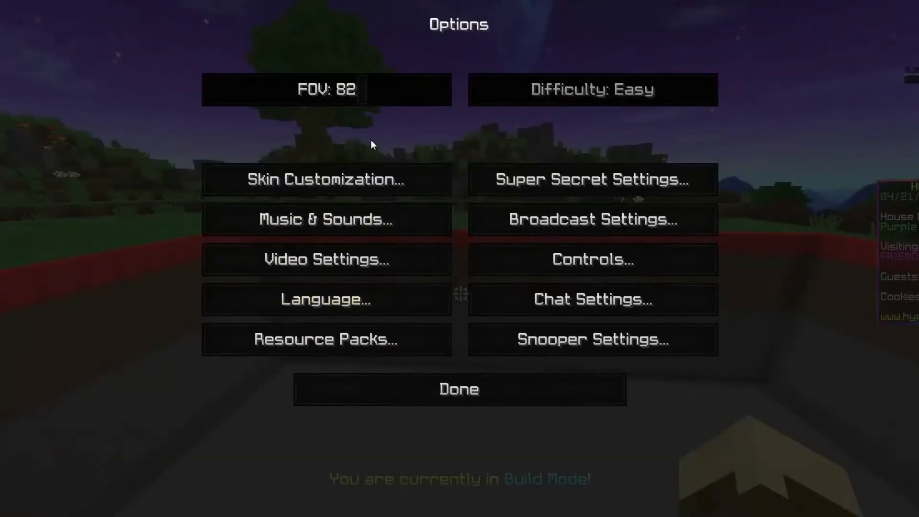
{"action": "left_click", "coordinate": [325, 259]}
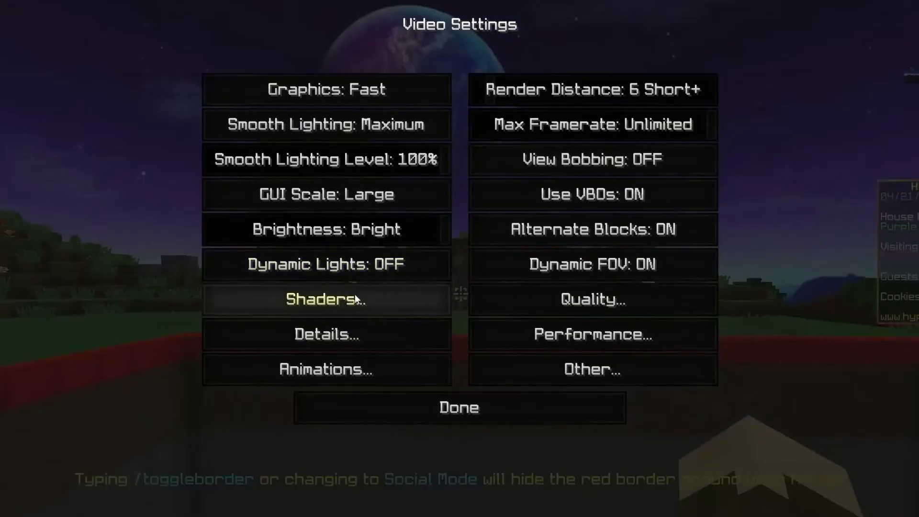
{"action": "left_click", "coordinate": [326, 299]}
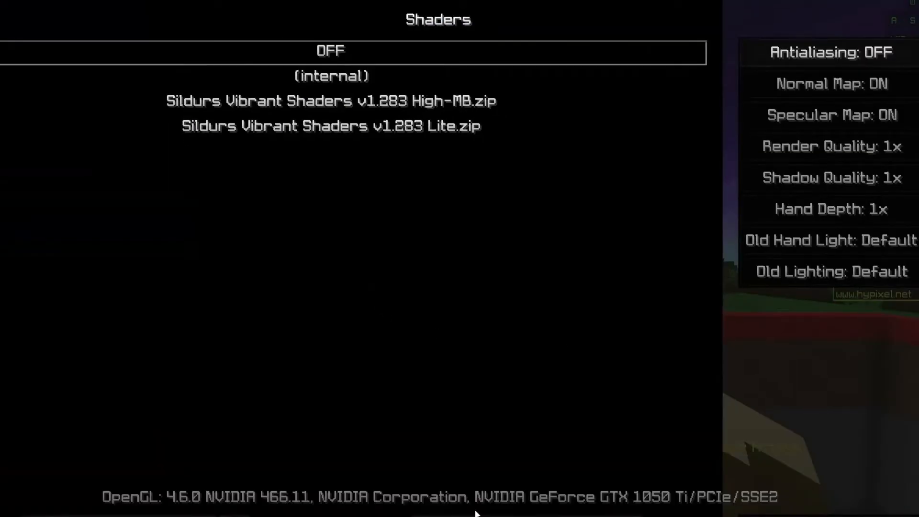
{"action": "left_click", "coordinate": [331, 126]}
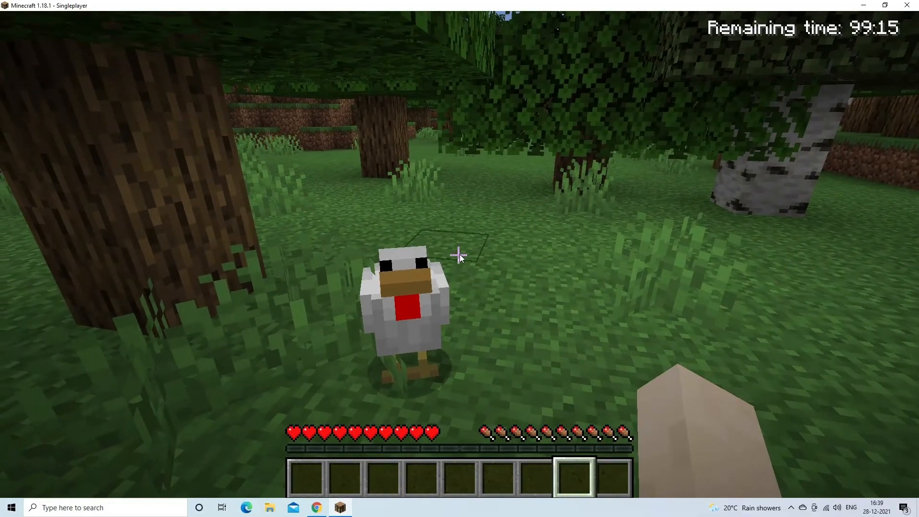
{"action": "mouse_move", "coordinate": [460, 256]}
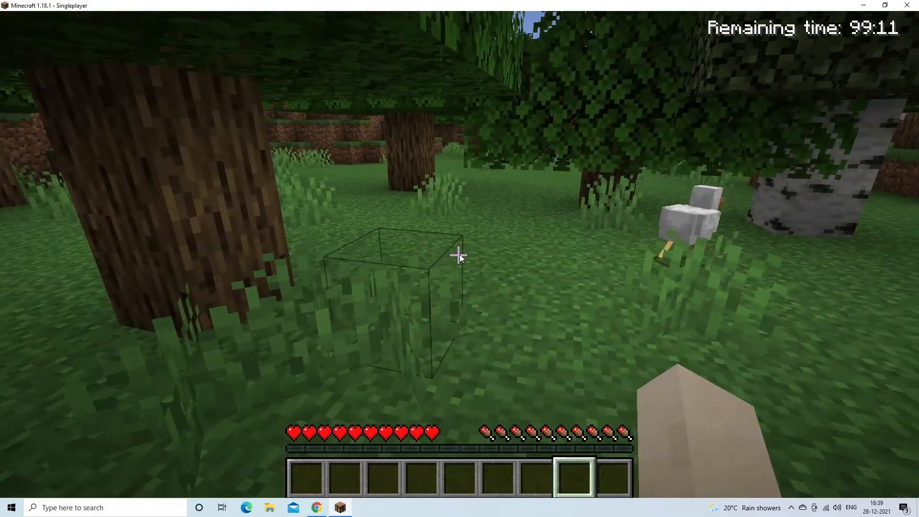
Step: Review the Performance video settings to confirm render regions are off
{"action": "key", "text": "Escape"}
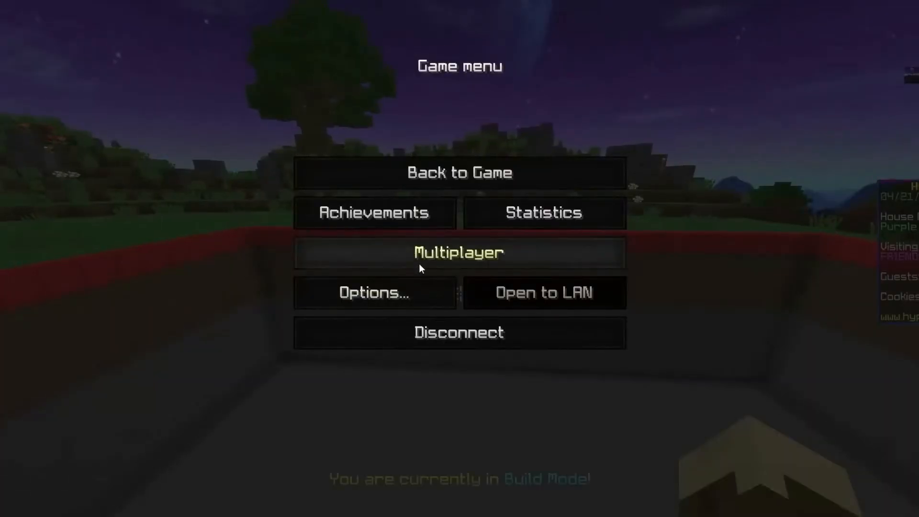
{"action": "left_click", "coordinate": [375, 293]}
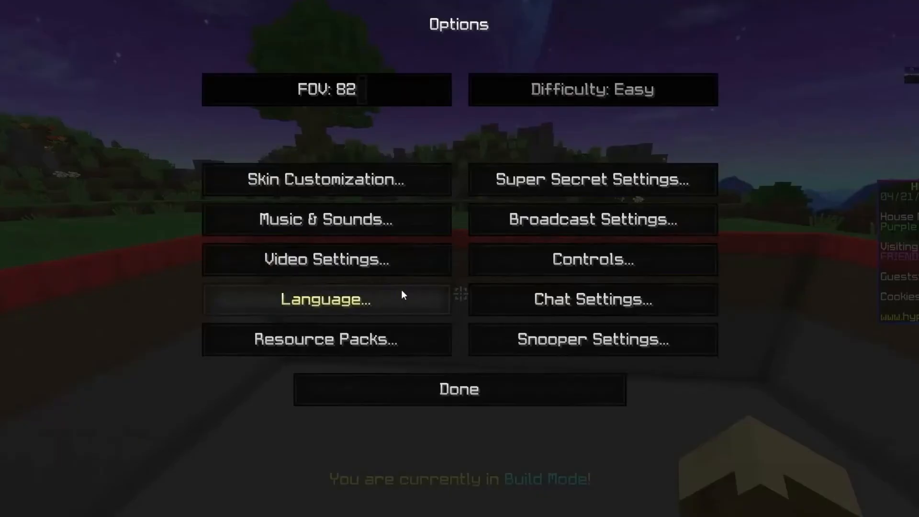
{"action": "left_click", "coordinate": [326, 259]}
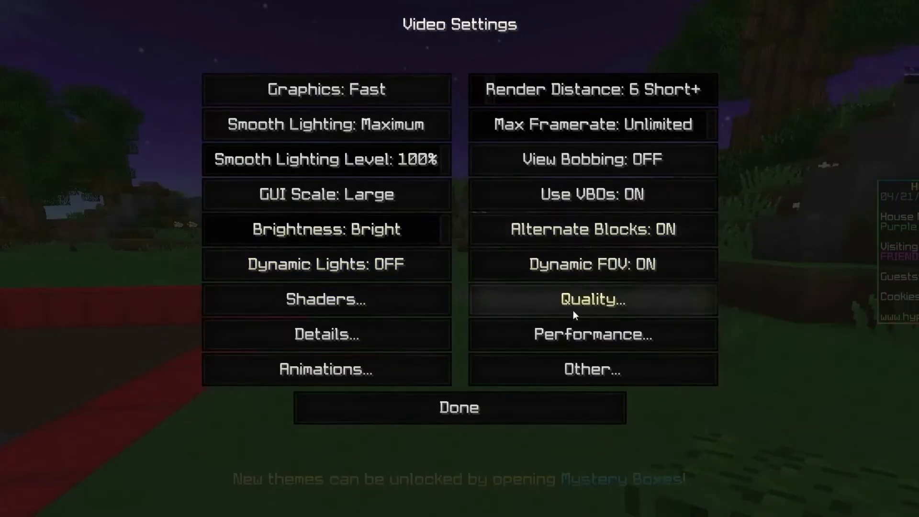
{"action": "left_click", "coordinate": [591, 334]}
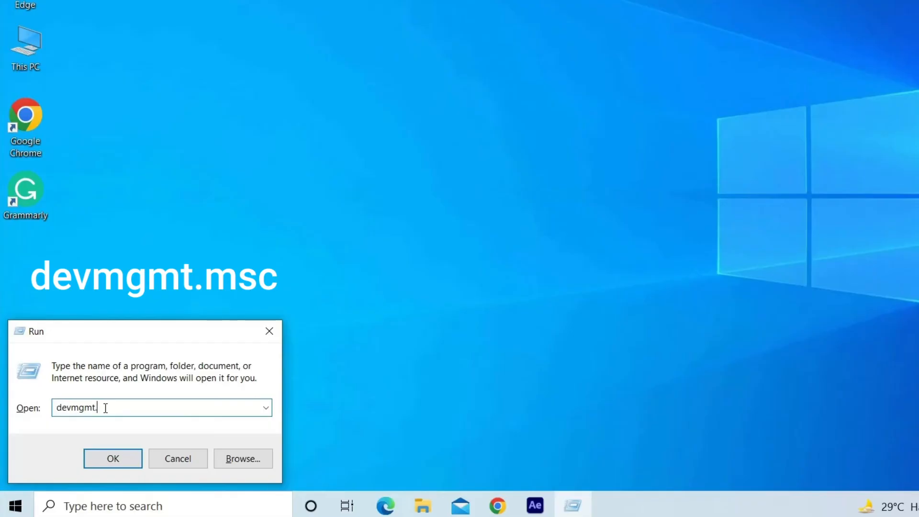
Step: Launch Device Manager by running devmgmt.msc
{"action": "type", "text": "msc"}
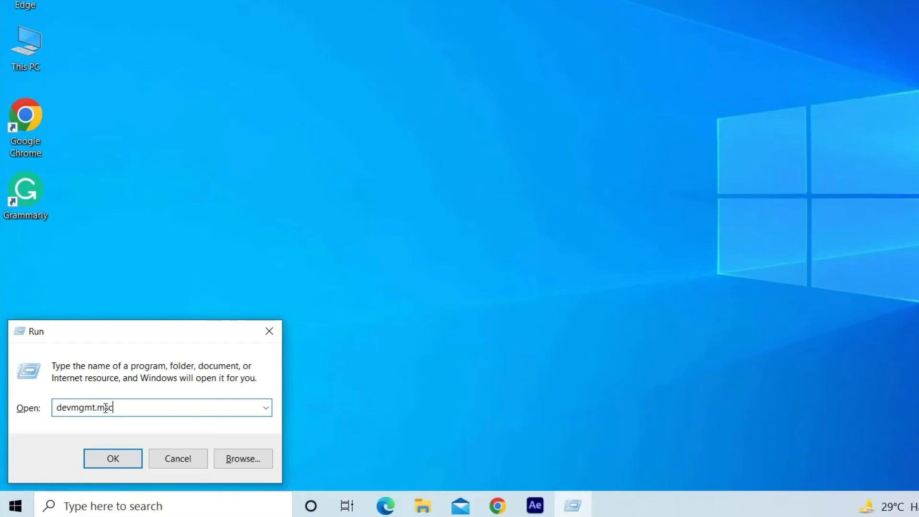
{"action": "left_click", "coordinate": [113, 459]}
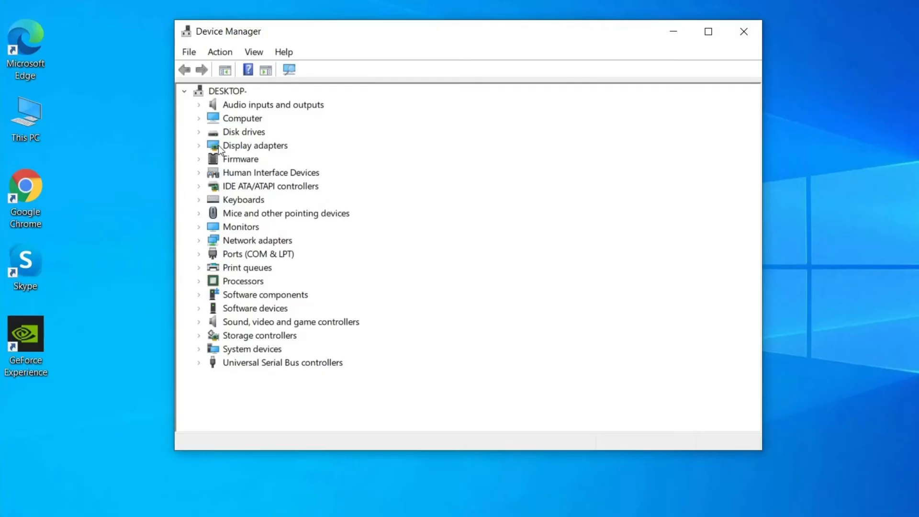
Step: Update the NVIDIA GeForce GT 710 driver with an automatic driver search
{"action": "left_click", "coordinate": [199, 146]}
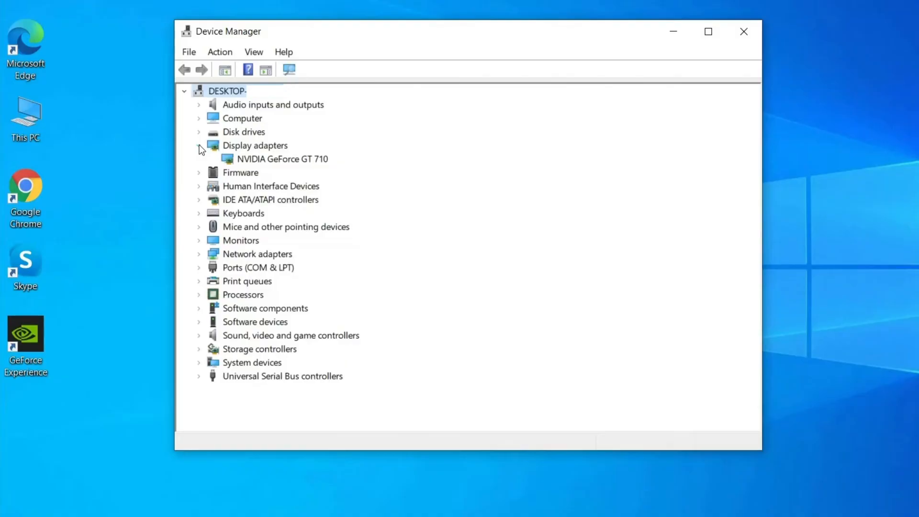
{"action": "left_click", "coordinate": [281, 159]}
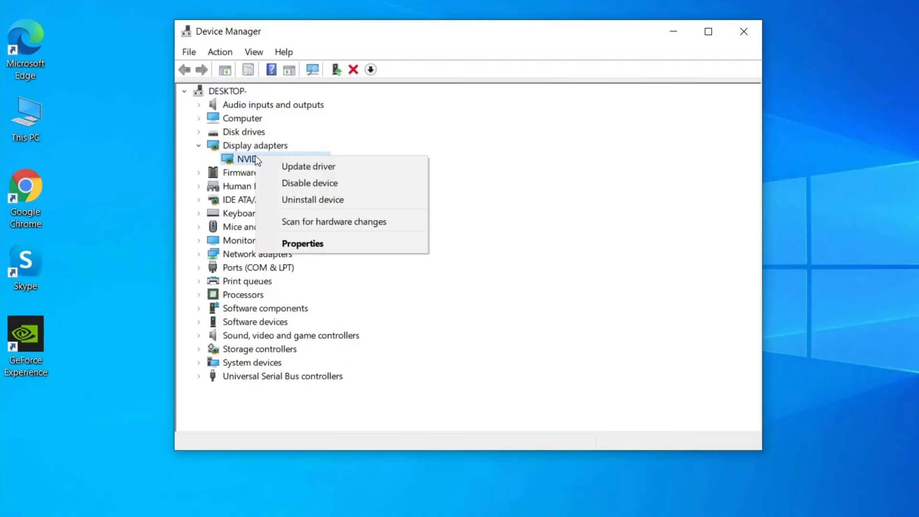
{"action": "mouse_move", "coordinate": [339, 171]}
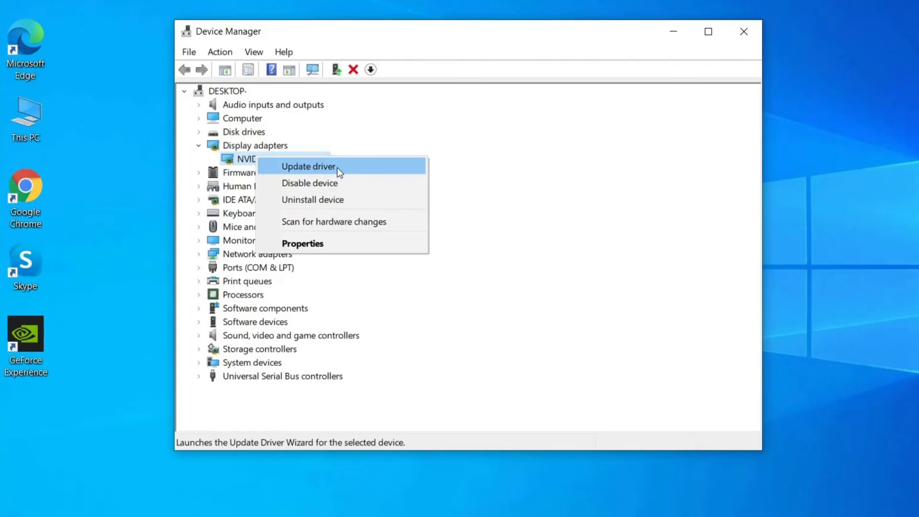
{"action": "left_click", "coordinate": [308, 166]}
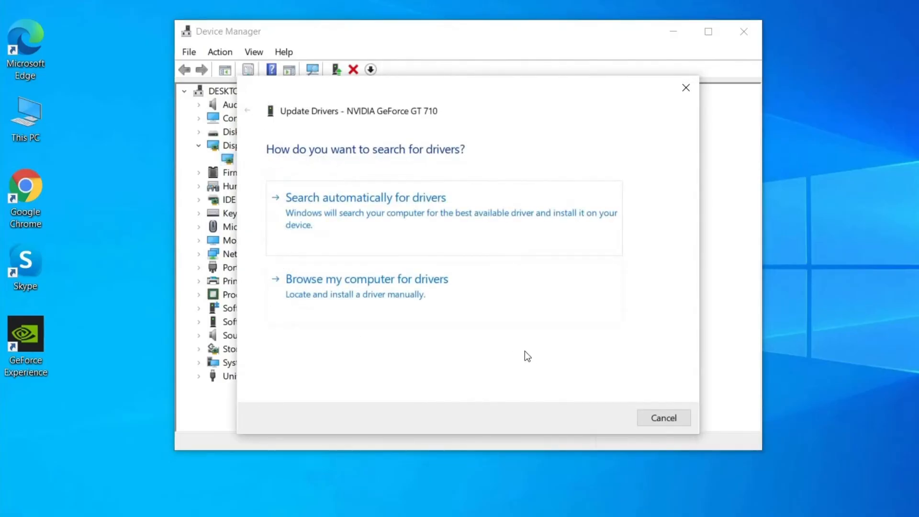
{"action": "mouse_move", "coordinate": [513, 339]}
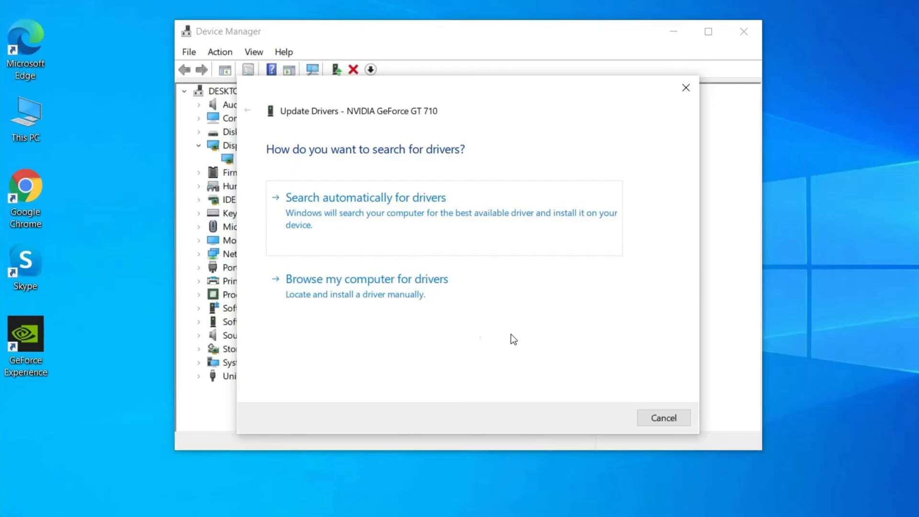
{"action": "left_click", "coordinate": [365, 197]}
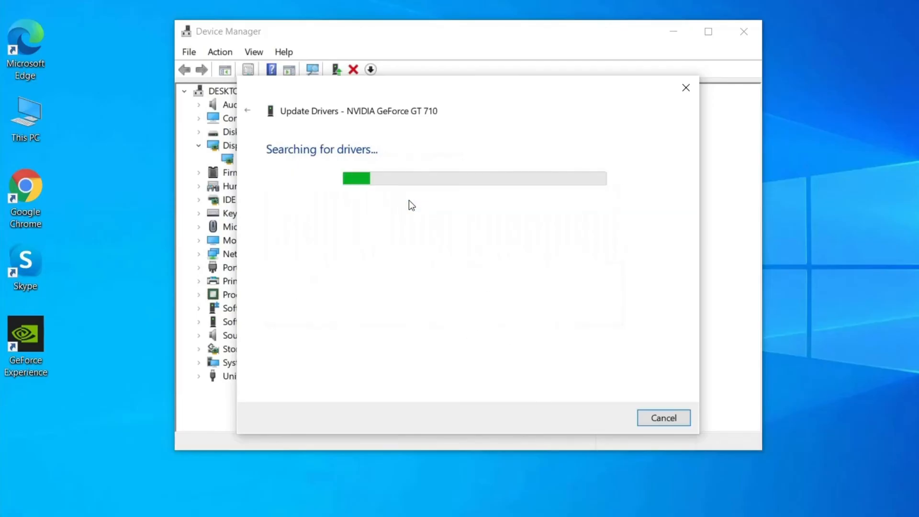